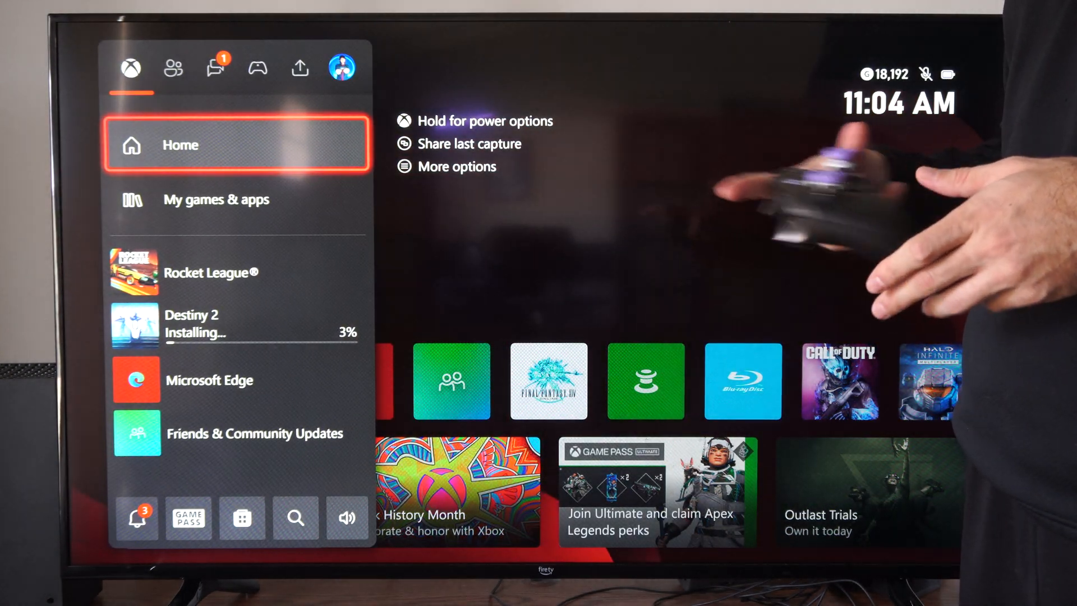
Switch the guide to the profile avatar tab to show sign-out, settings and power options
{"action": "left_click", "coordinate": [341, 68]}
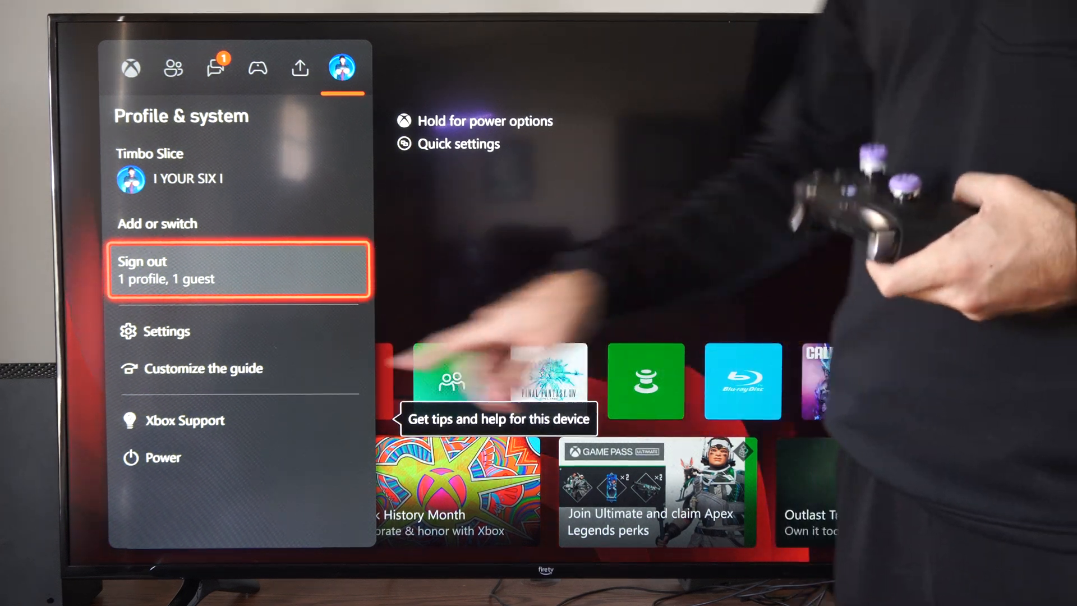
Sign out the guest profile I YOUR SIX I(1) from Choose a profile
{"action": "left_click", "coordinate": [238, 269]}
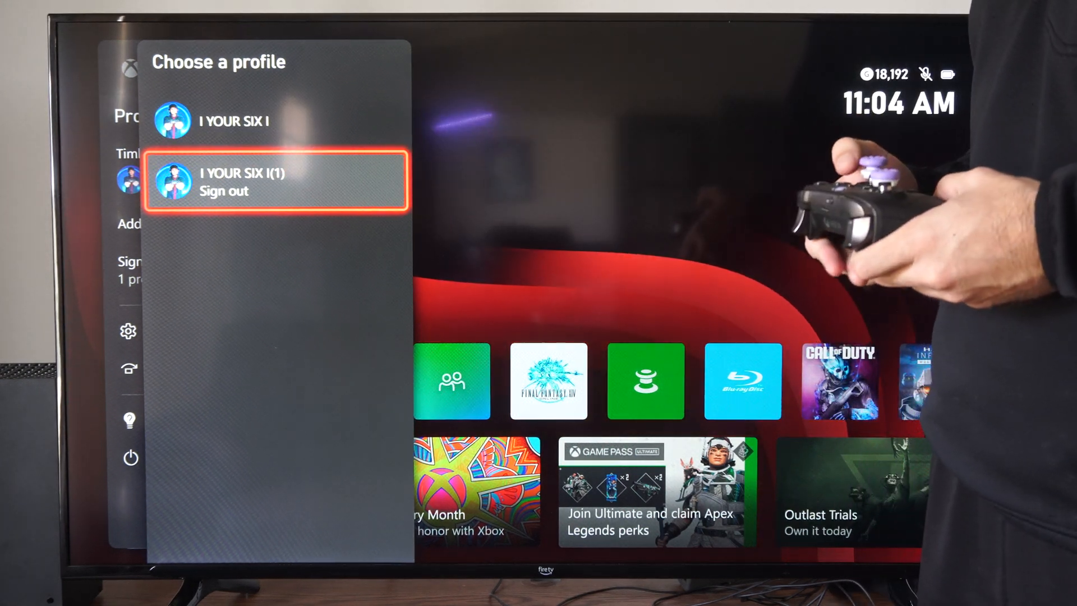
{"action": "left_click", "coordinate": [274, 181]}
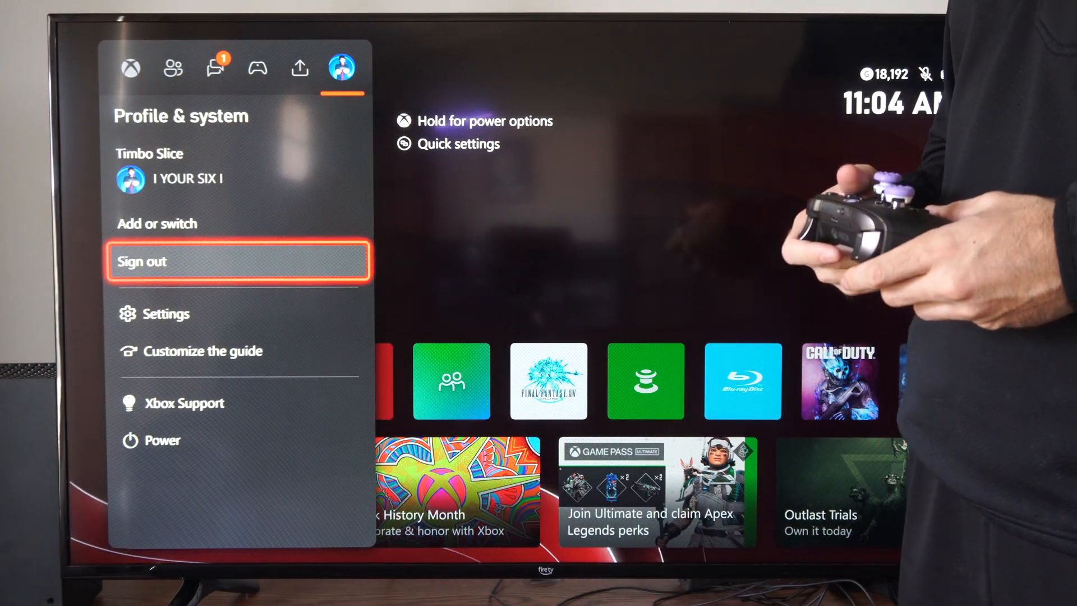
Select Sign out again to list the remaining main profile
{"action": "left_click", "coordinate": [238, 260]}
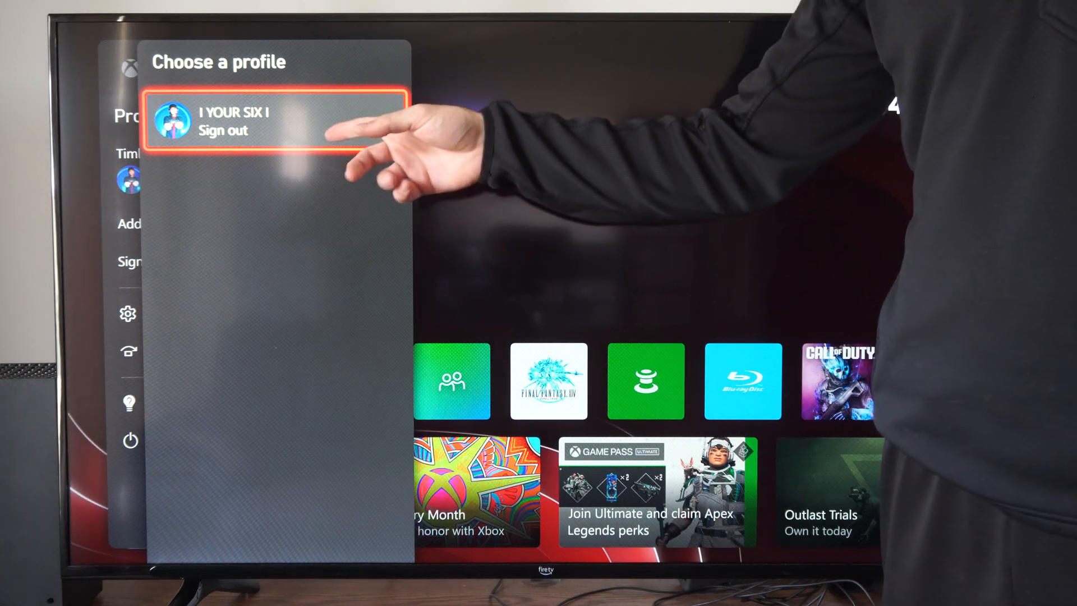